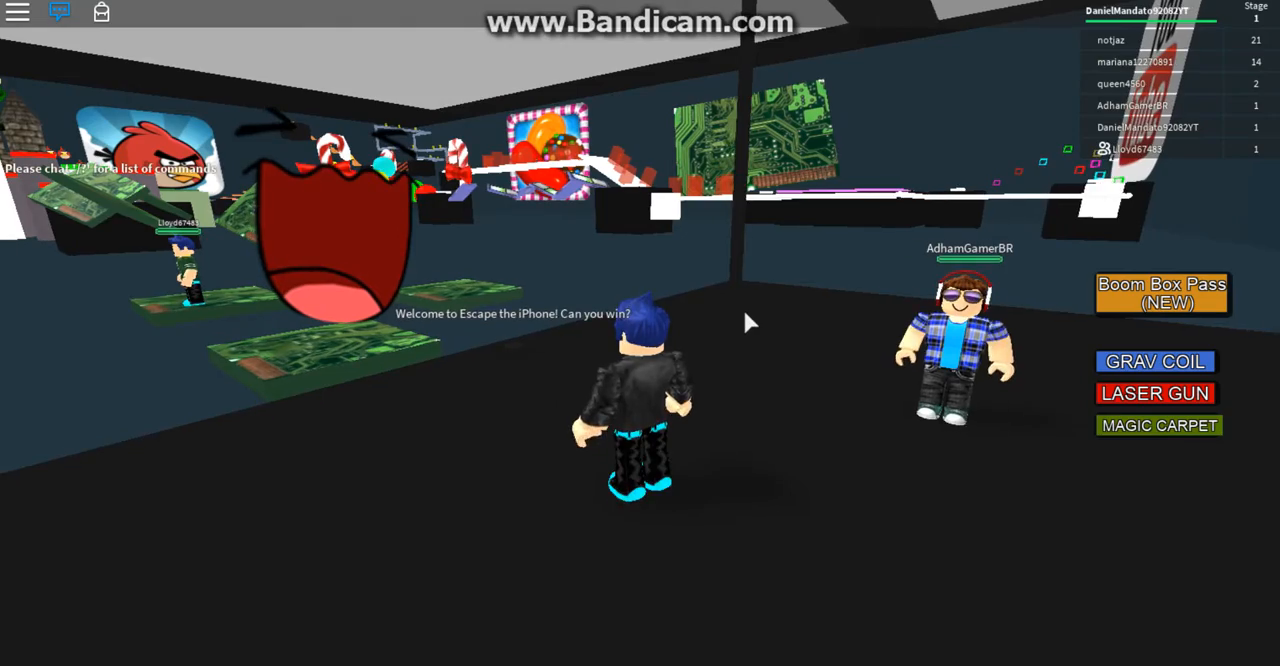
mouse_move(760, 260)
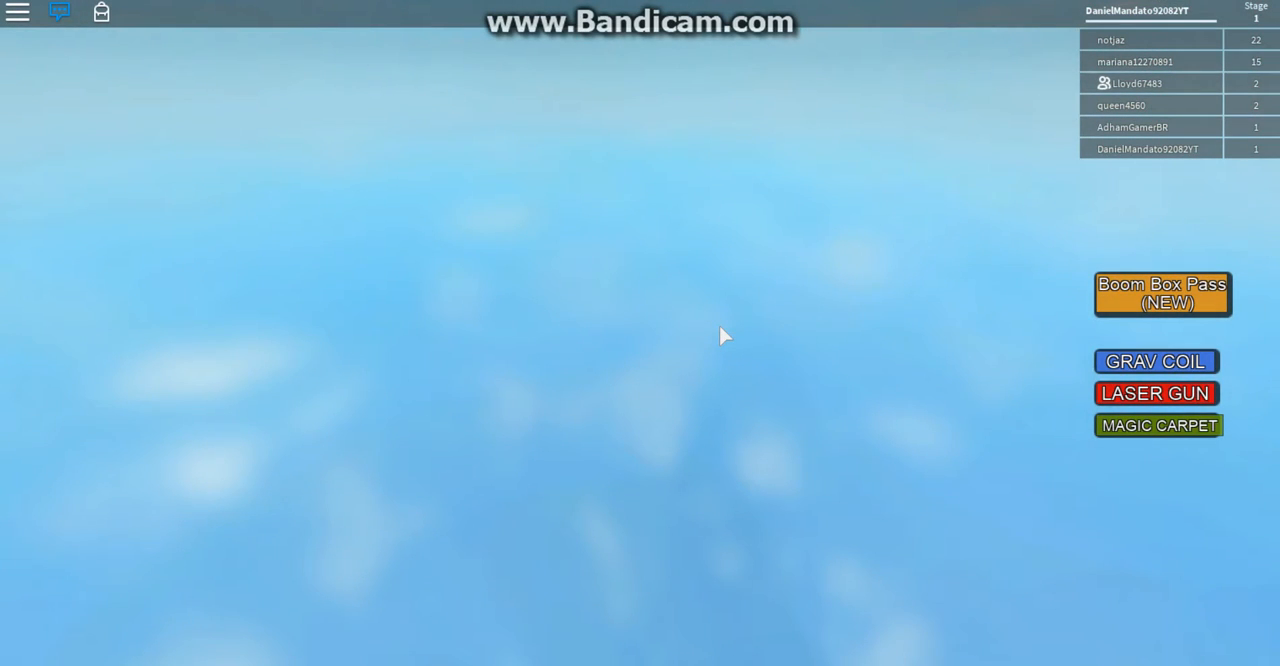
mouse_move(755, 522)
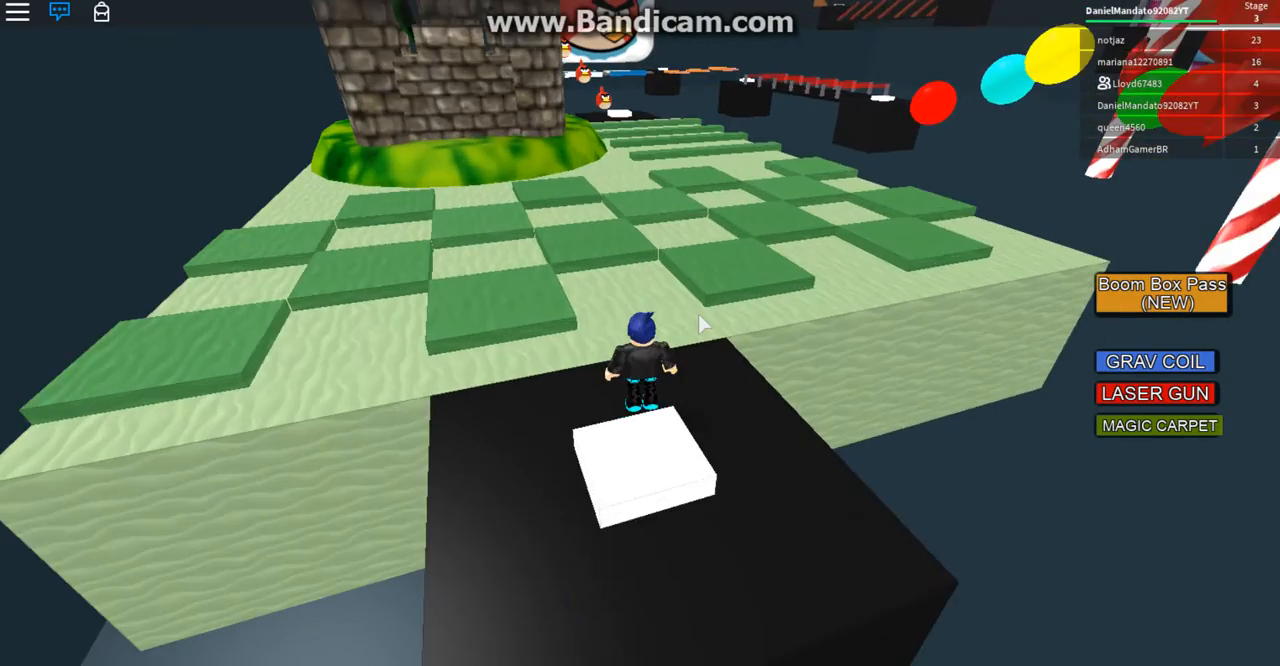
Step: Run from the stage 3 pad across green tiles and around the tower onto the green beams
key("w")
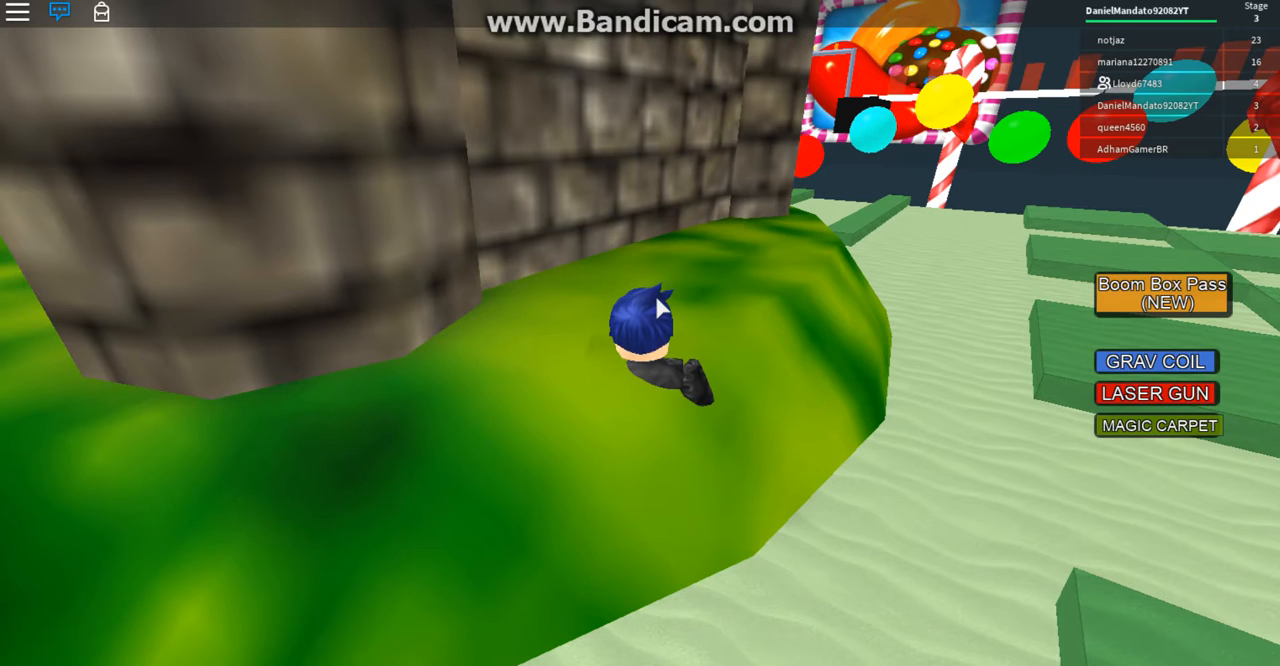
mouse_move(370, 499)
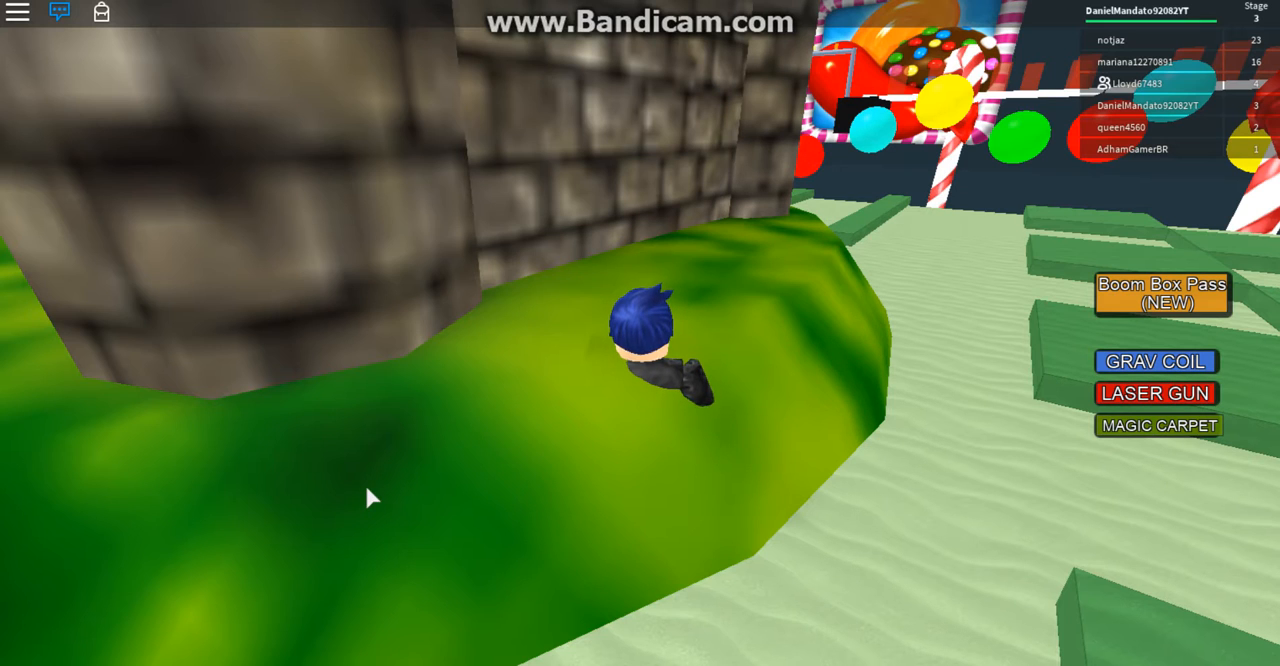
mouse_move(337, 401)
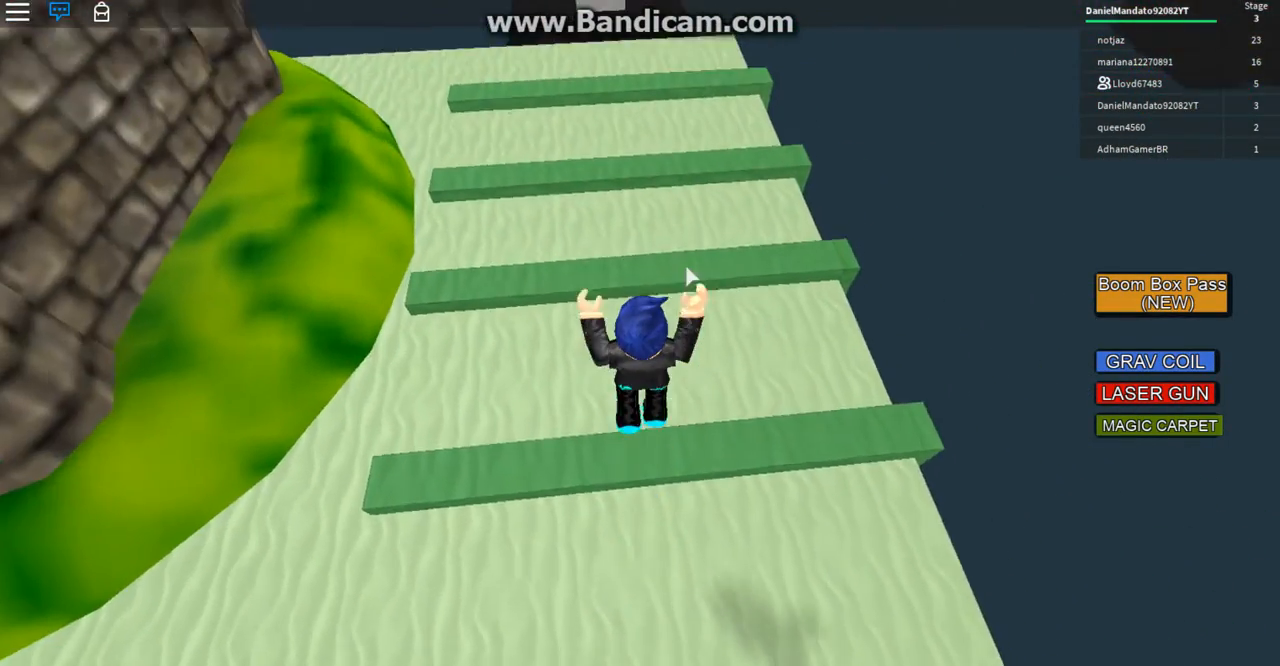
key("w")
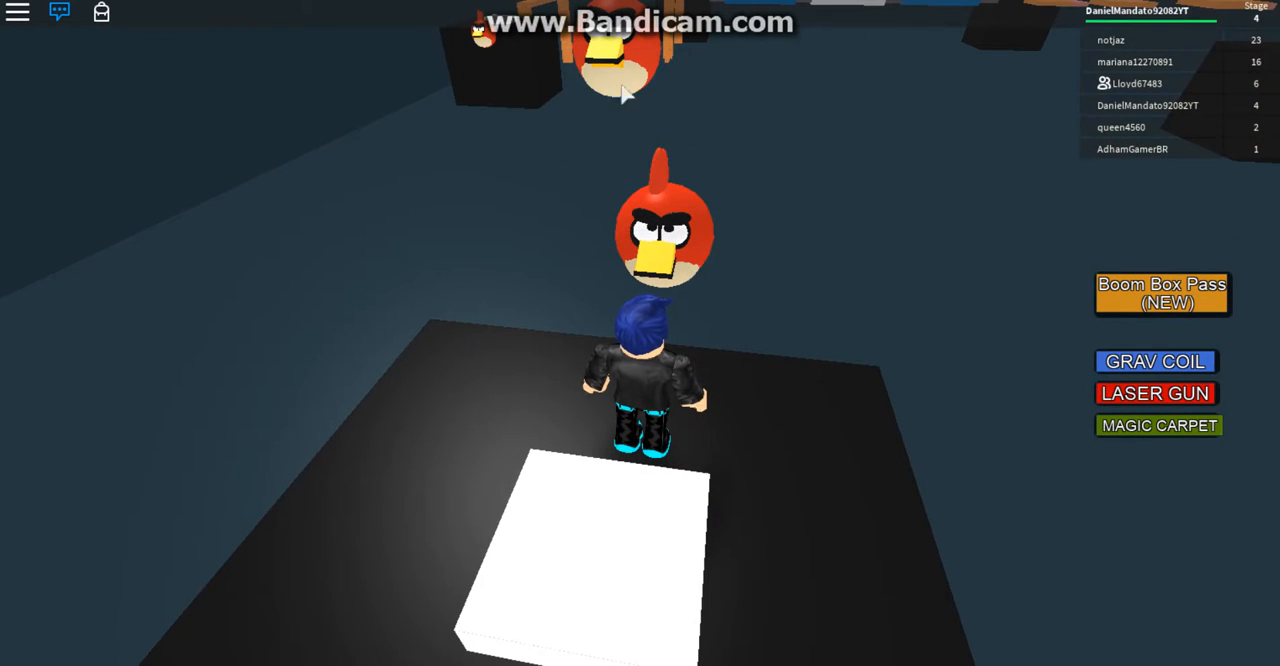
mouse_move(612, 196)
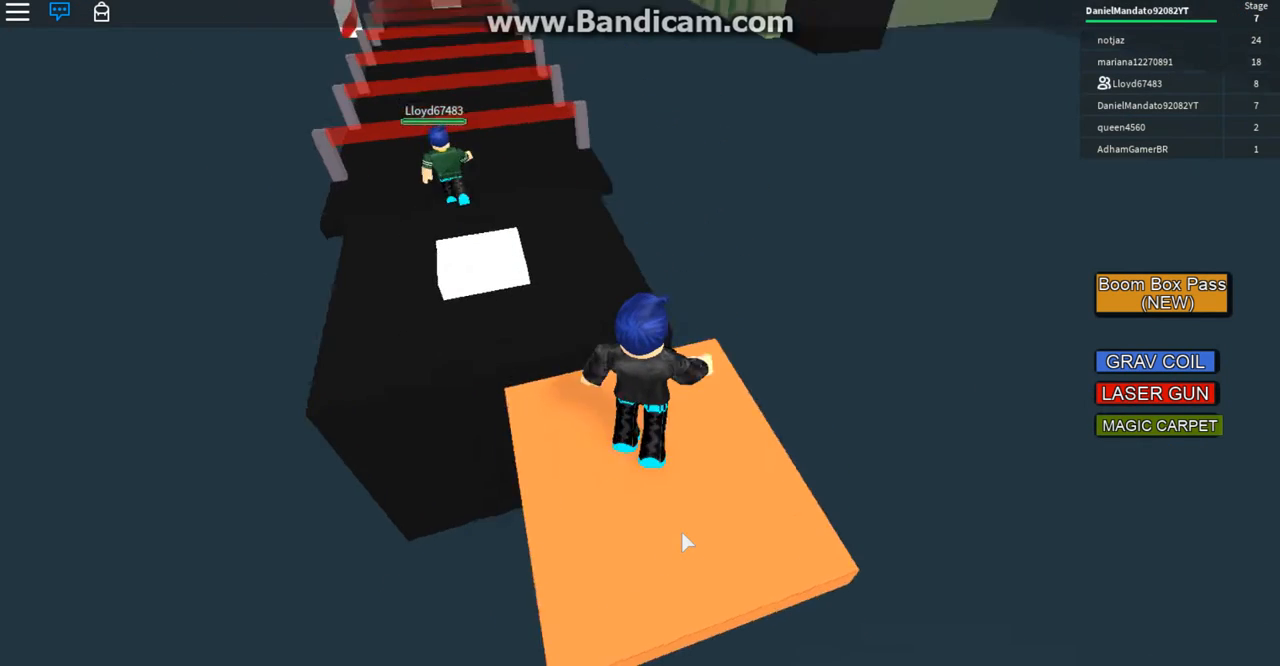
Step: Move forward onto the orange platform below the red-striped staircase at stage 7
key("w")
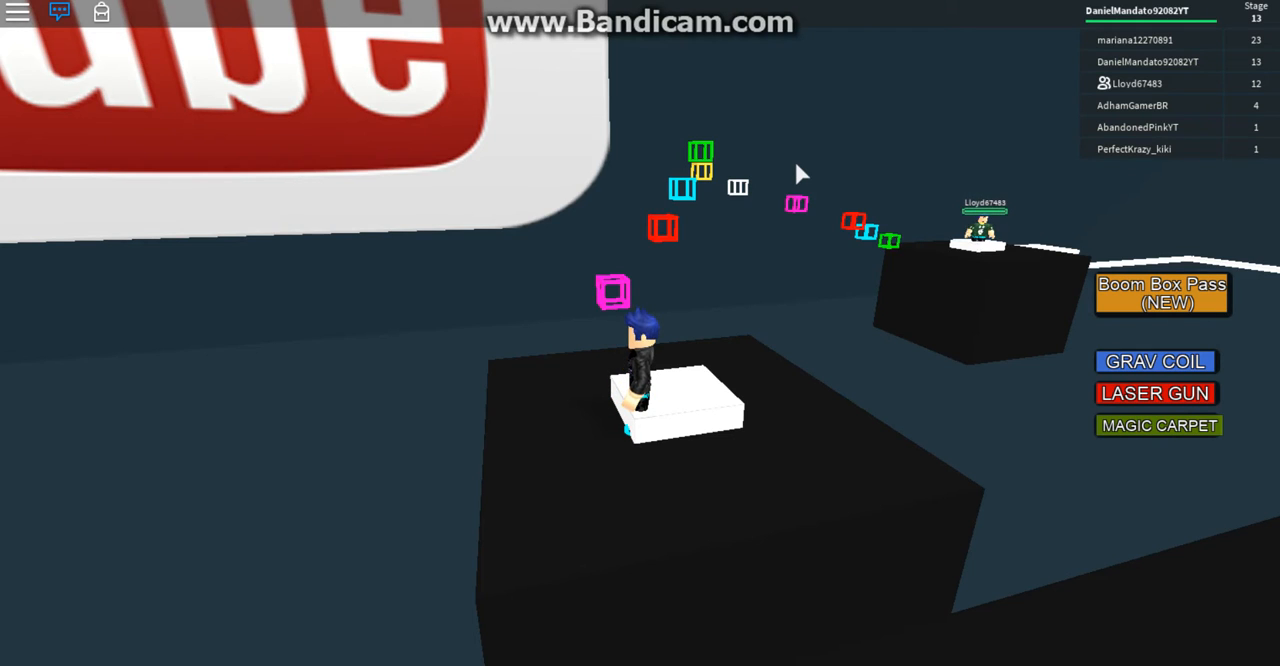
mouse_move(836, 150)
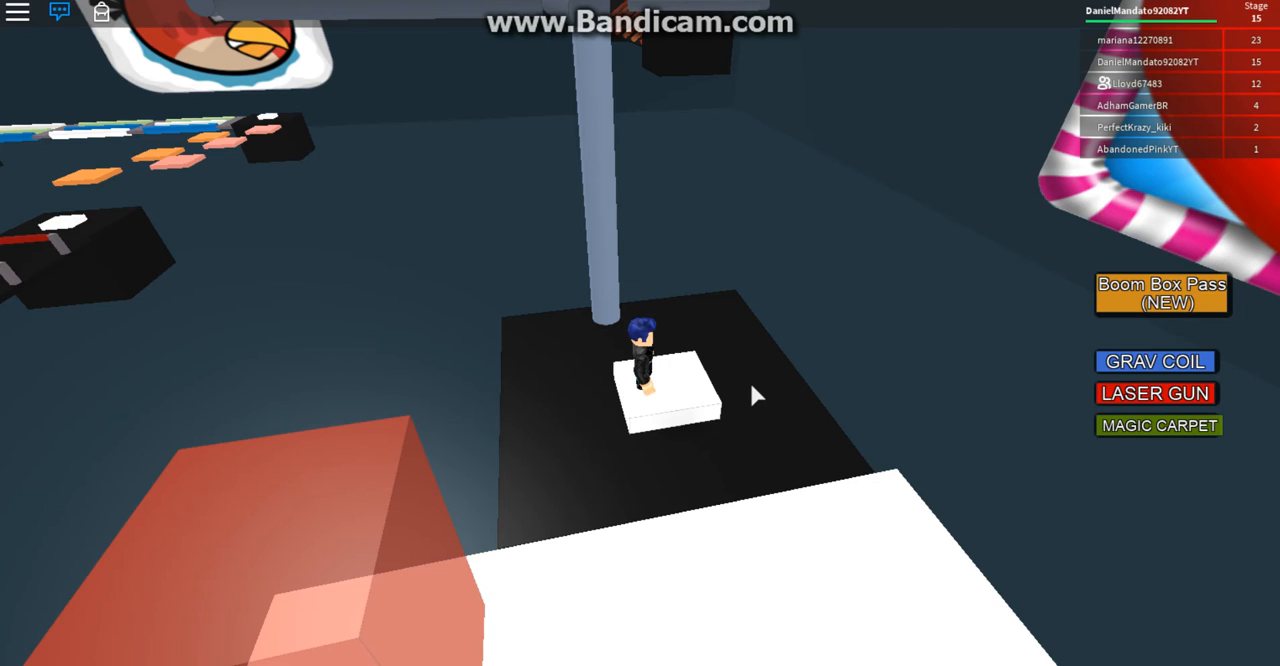
mouse_move(753, 408)
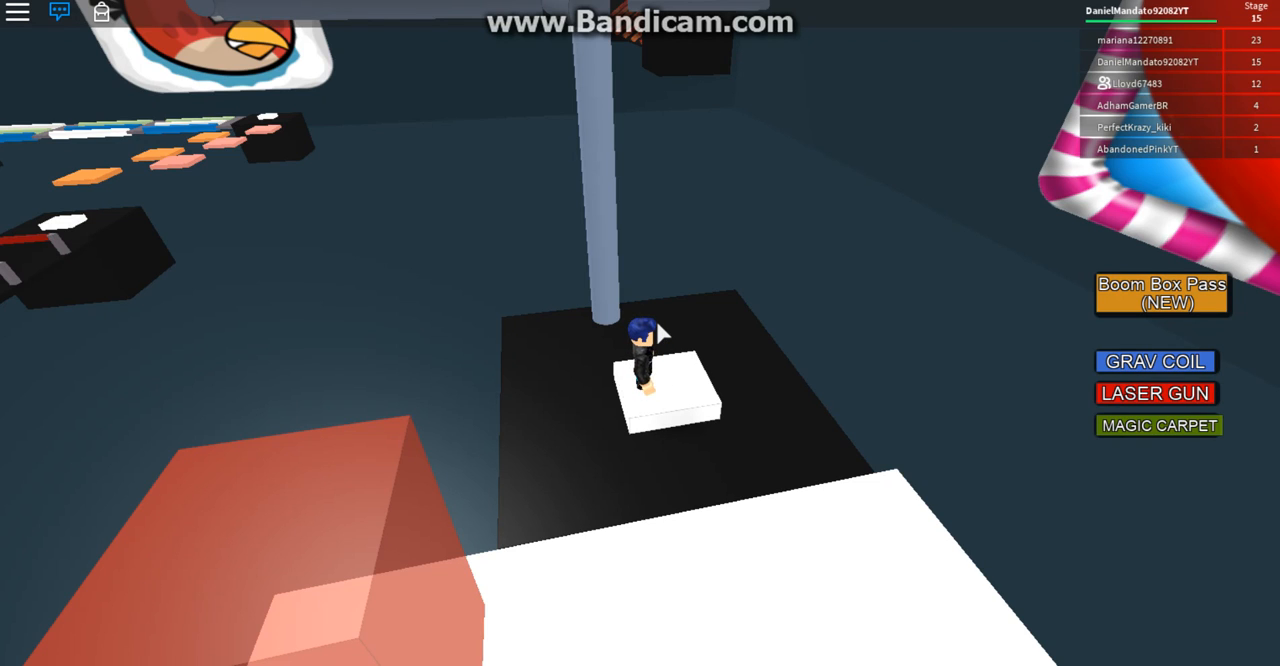
mouse_move(1272, 183)
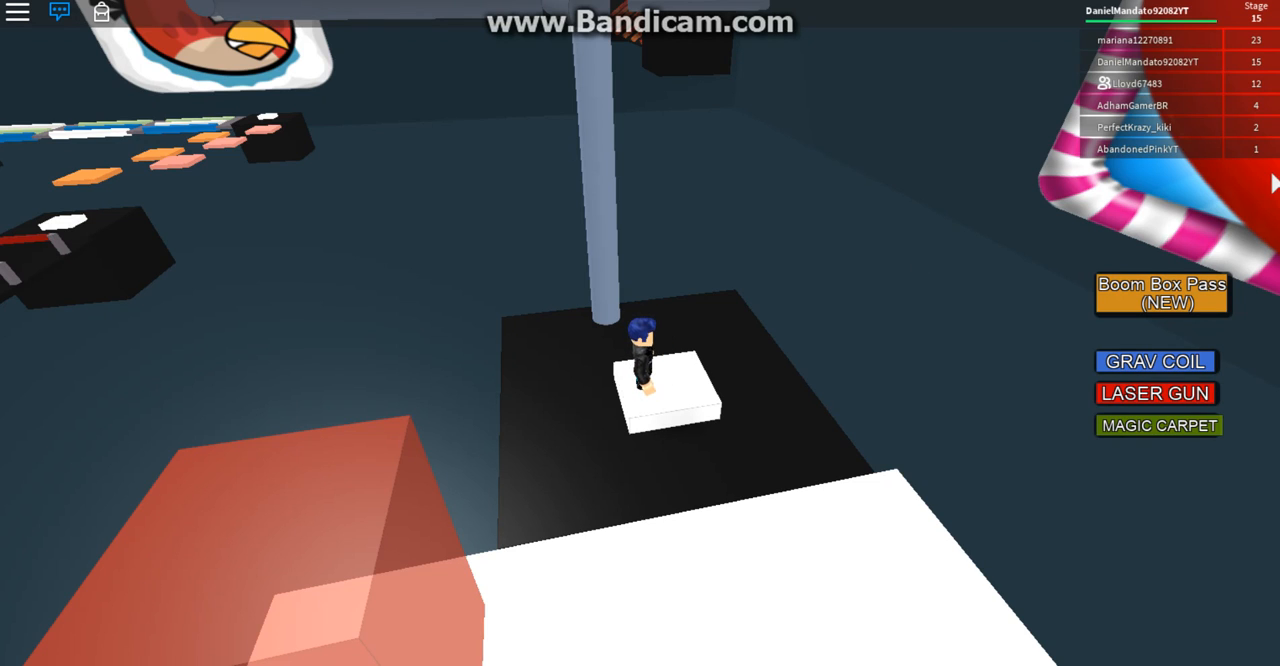